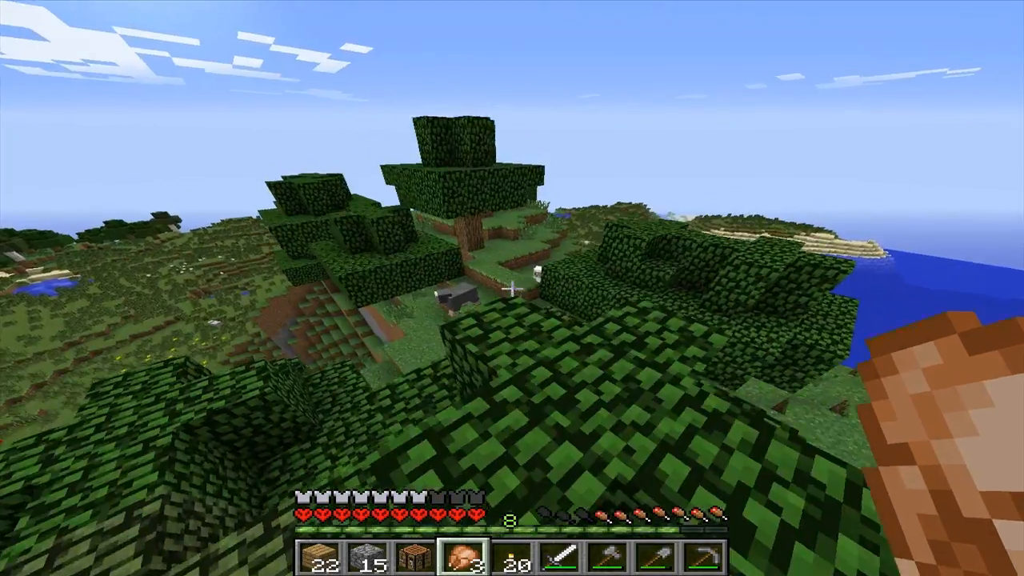
mouse_move(512, 288)
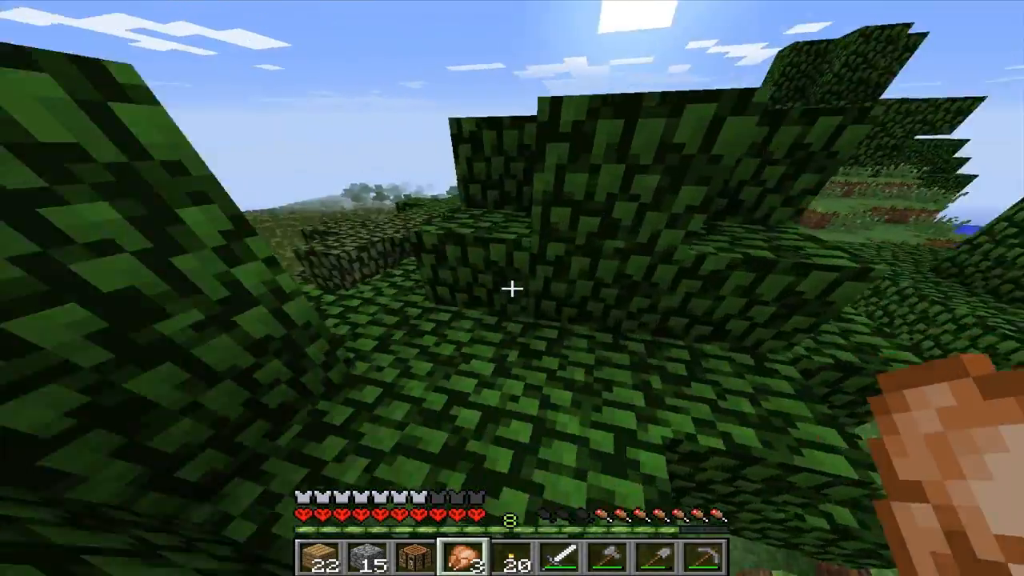
mouse_move(512, 288)
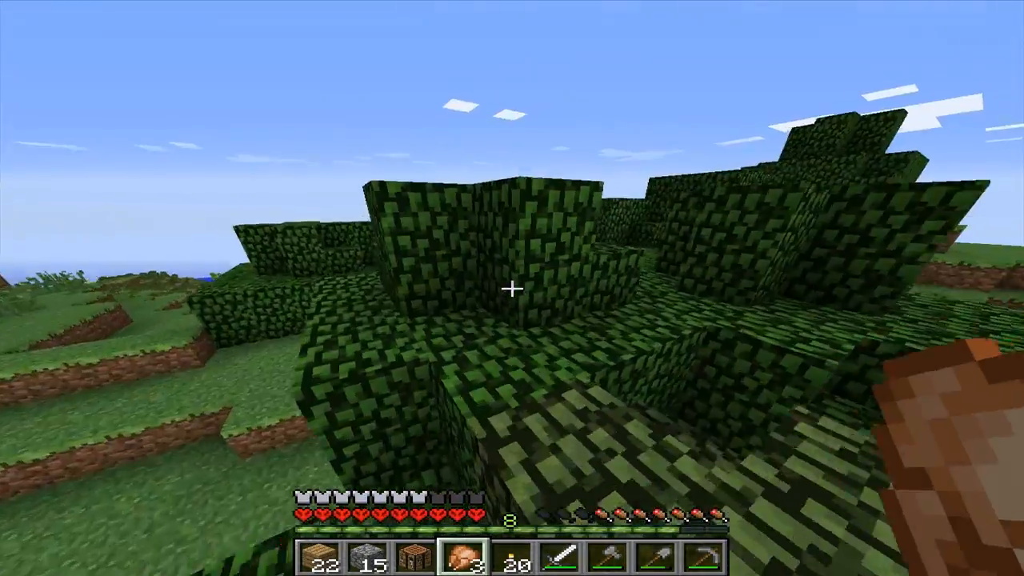
mouse_move(512, 288)
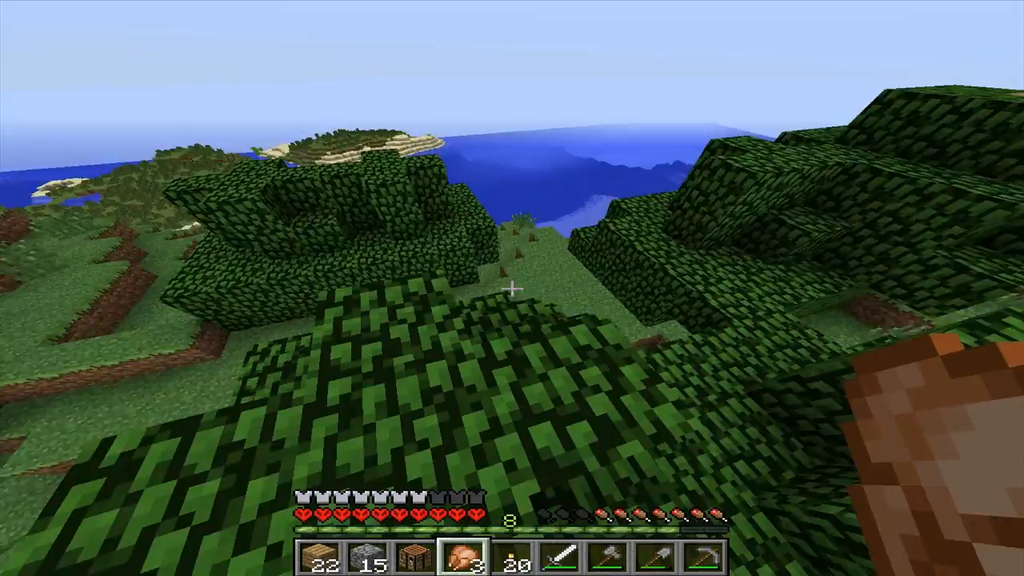
mouse_move(512, 288)
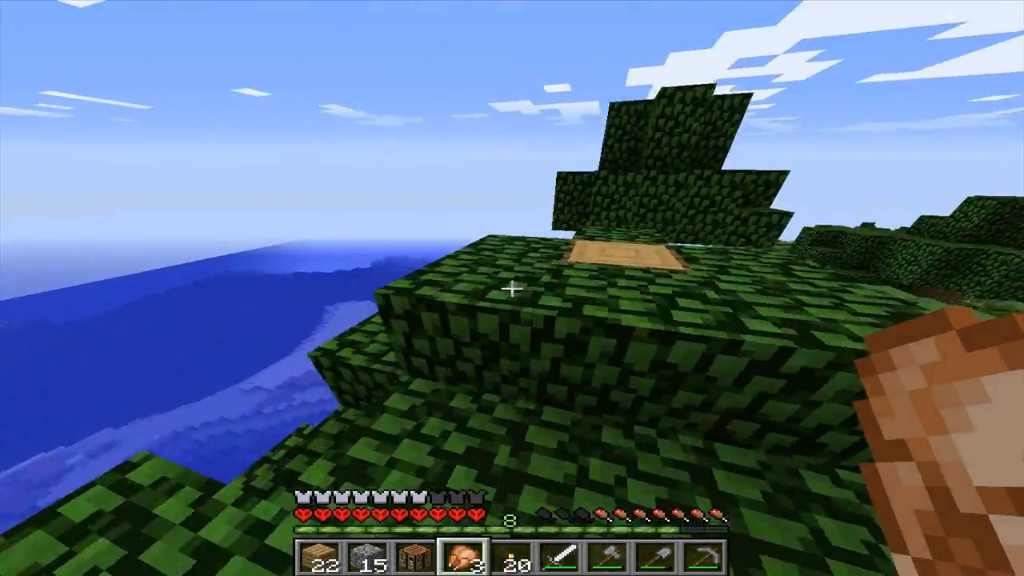
mouse_move(512, 288)
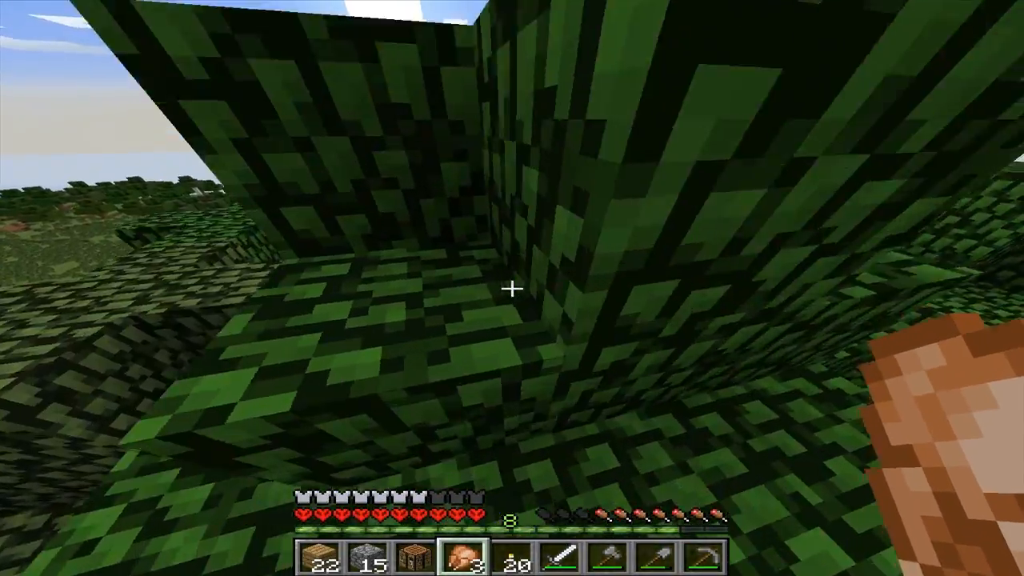
mouse_move(512, 288)
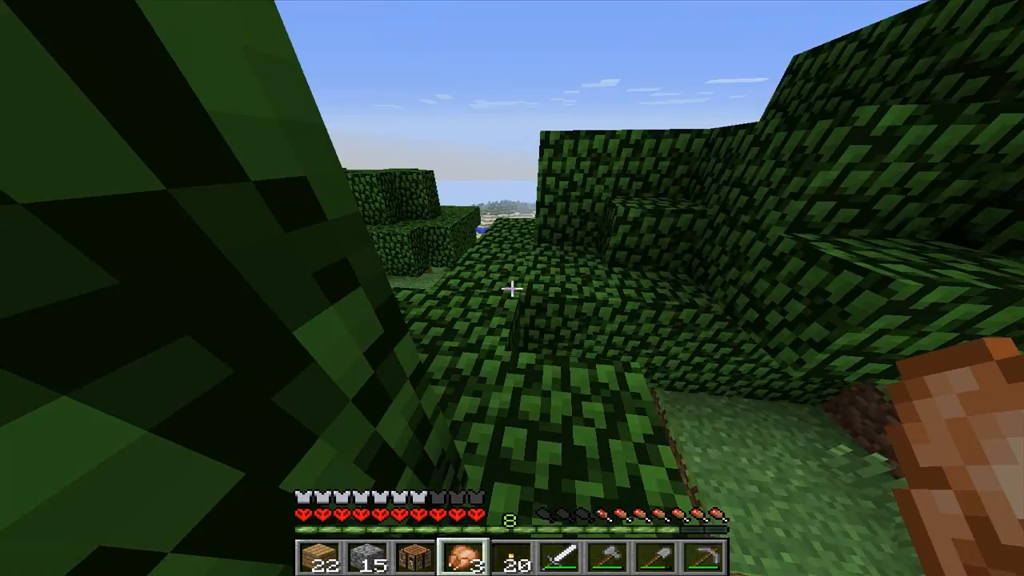
mouse_move(512, 288)
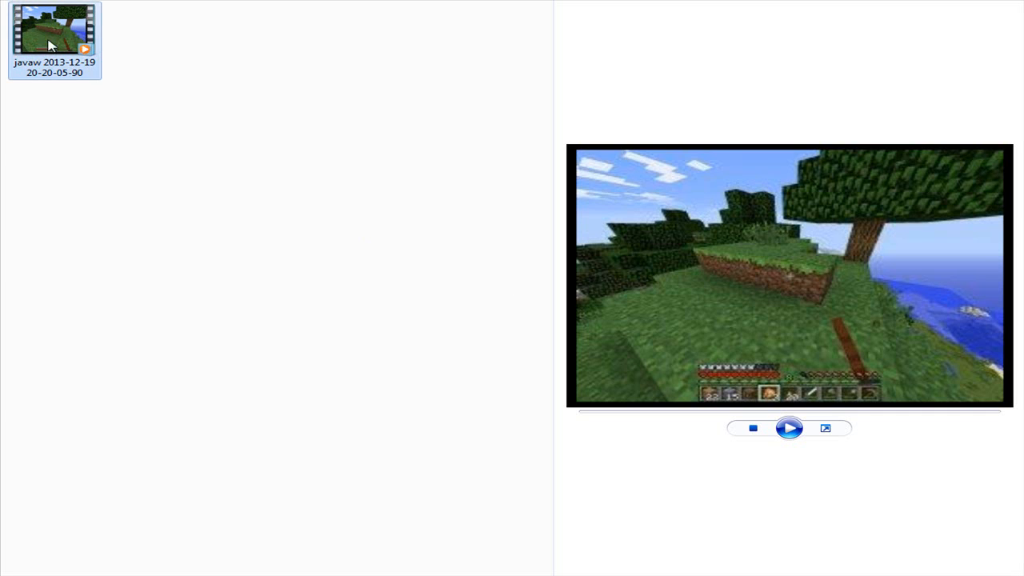
mouse_move(232, 97)
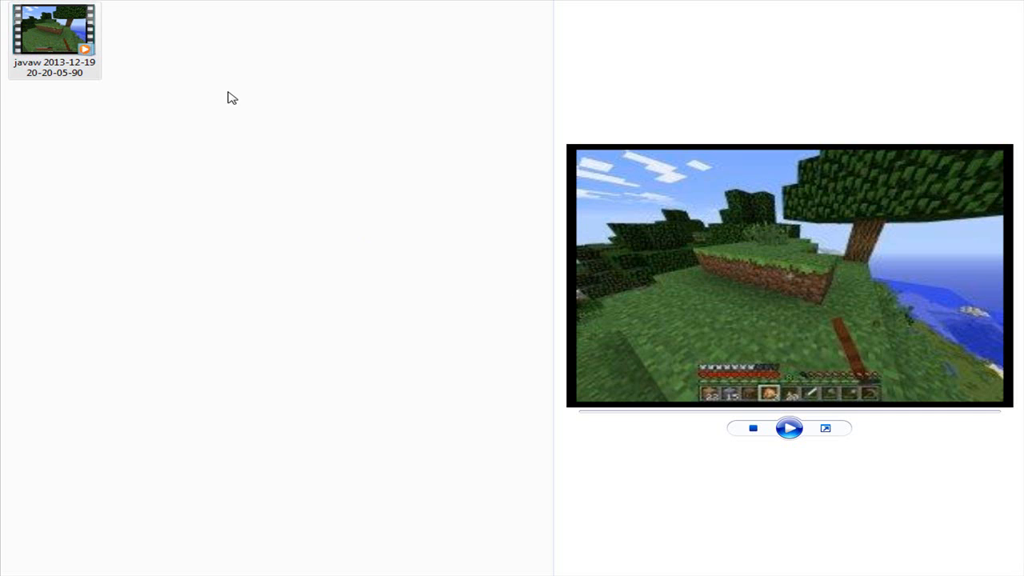
mouse_move(627, 262)
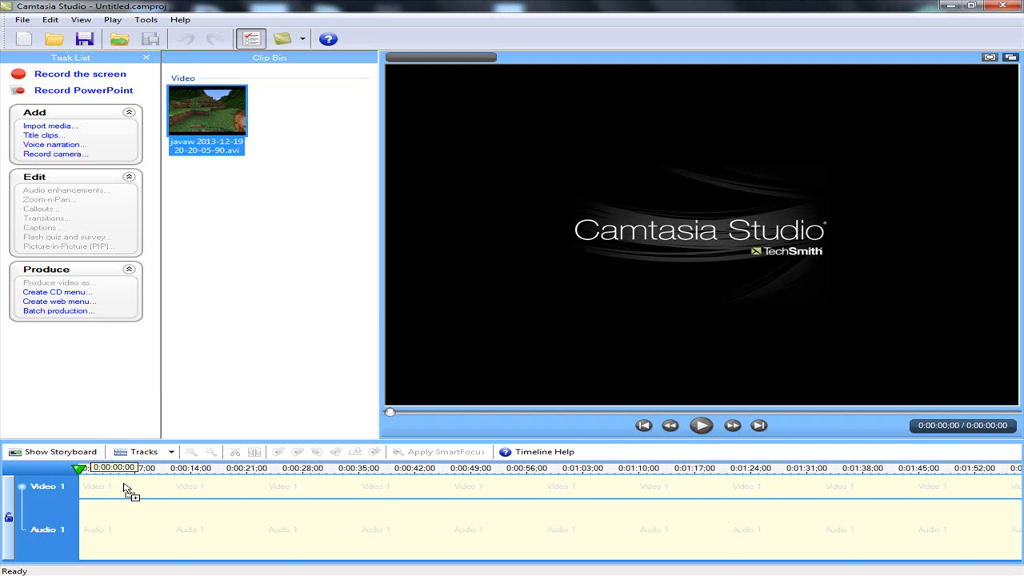
mouse_move(130, 488)
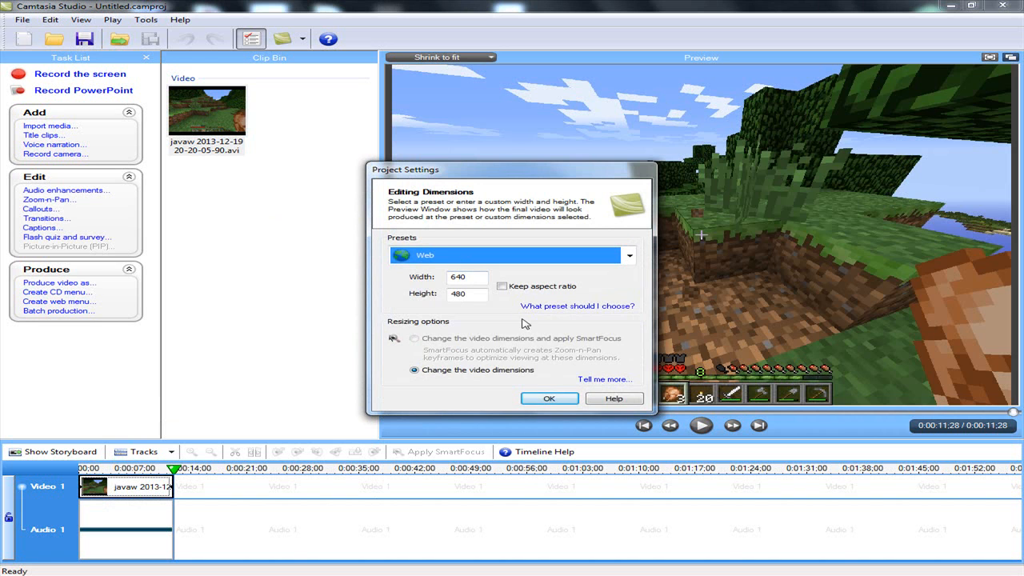
mouse_move(484, 334)
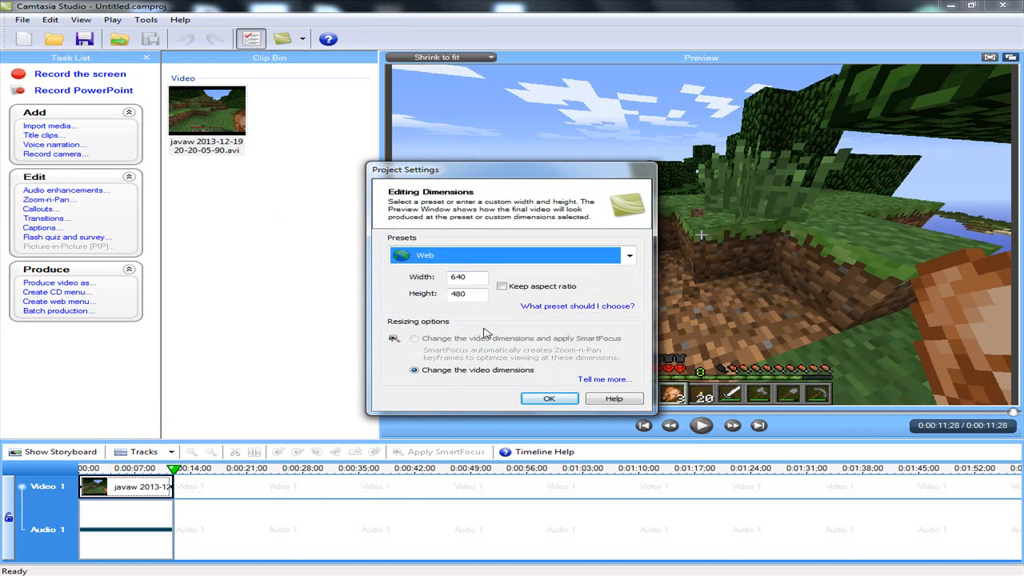
Choose the Custom dimensions preset and set the project to 1280 by 720
click(629, 256)
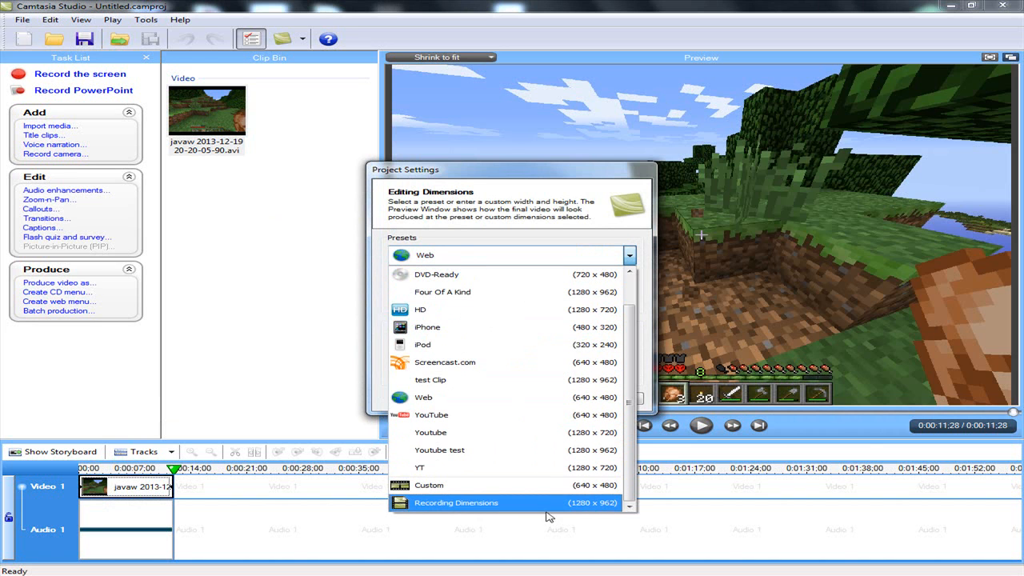
click(429, 484)
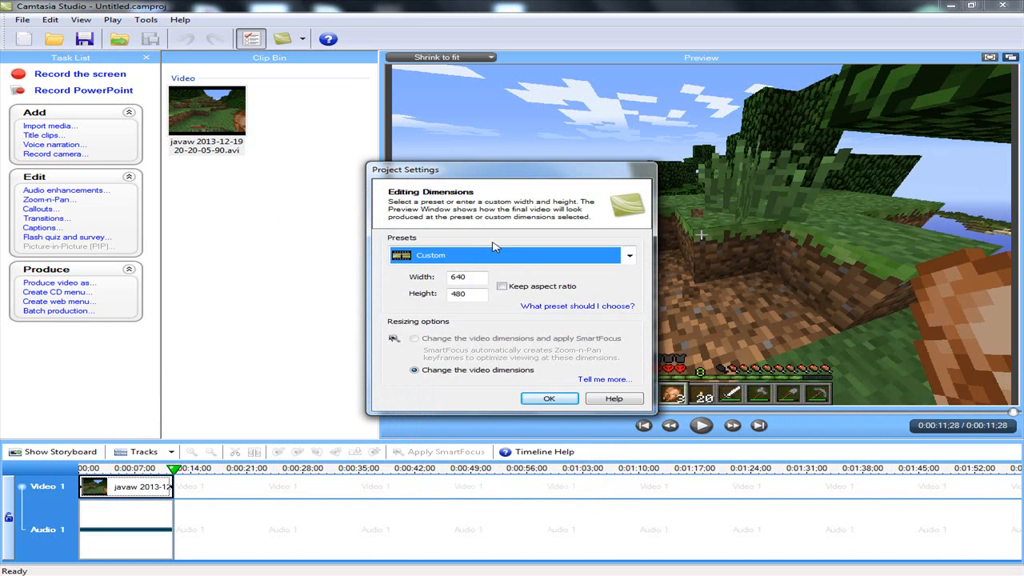
mouse_move(496, 275)
text(1280)
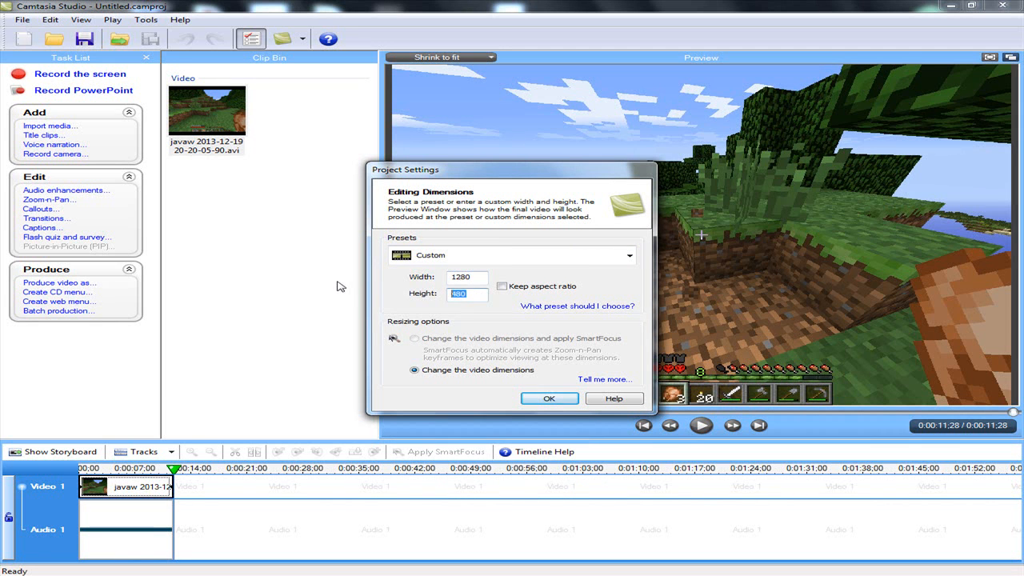
text(720)
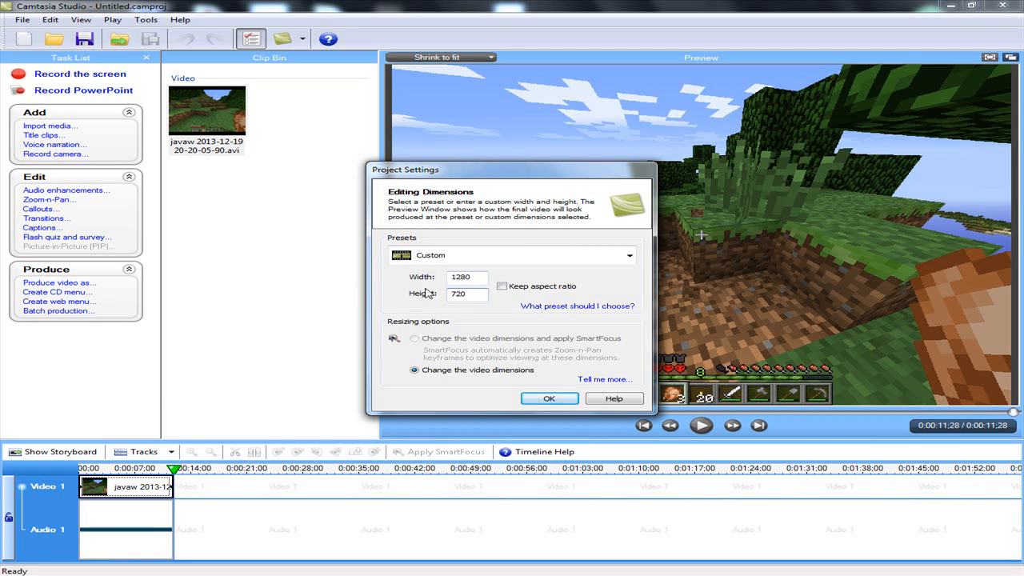
click(549, 396)
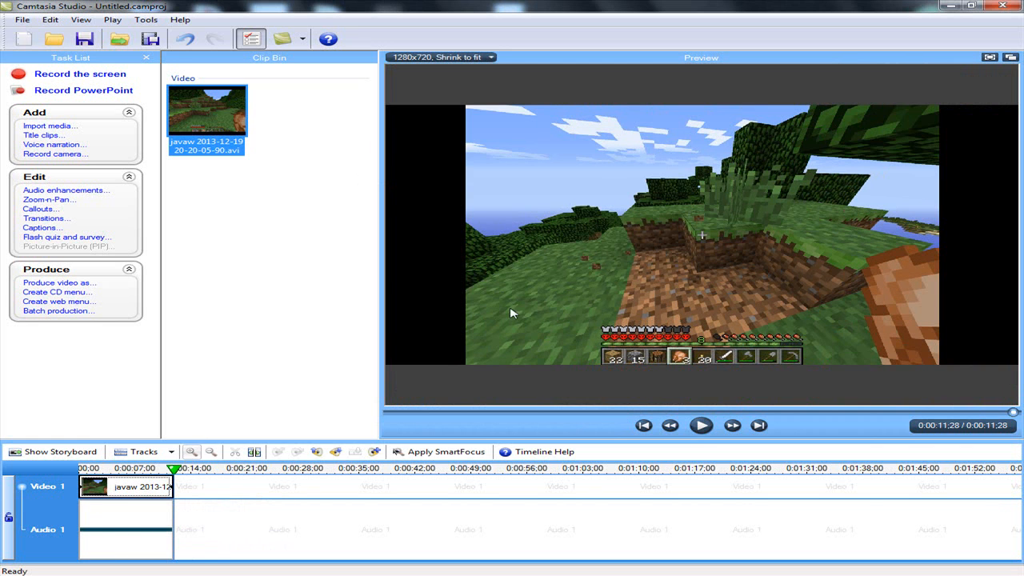
mouse_move(851, 288)
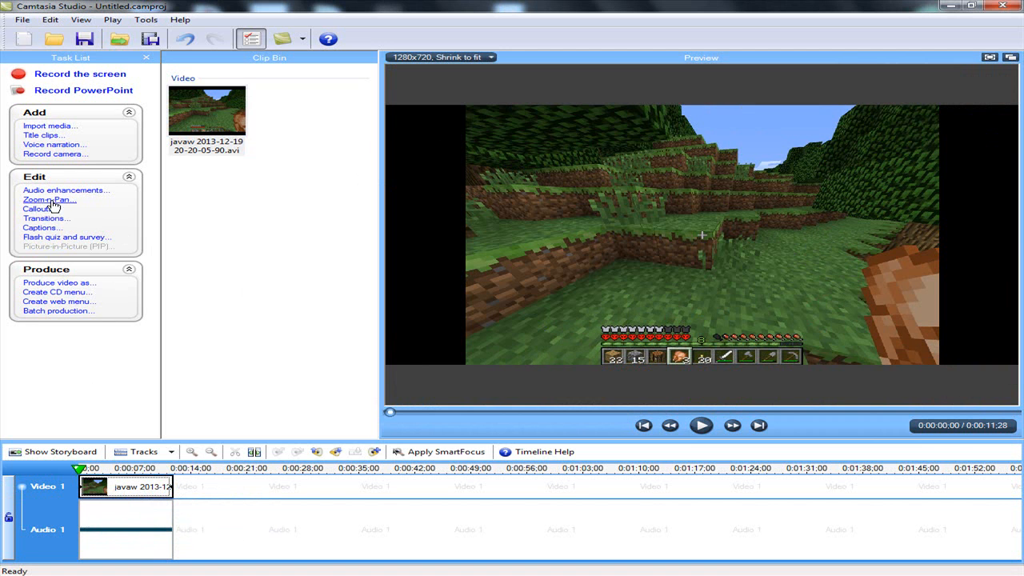
click(48, 198)
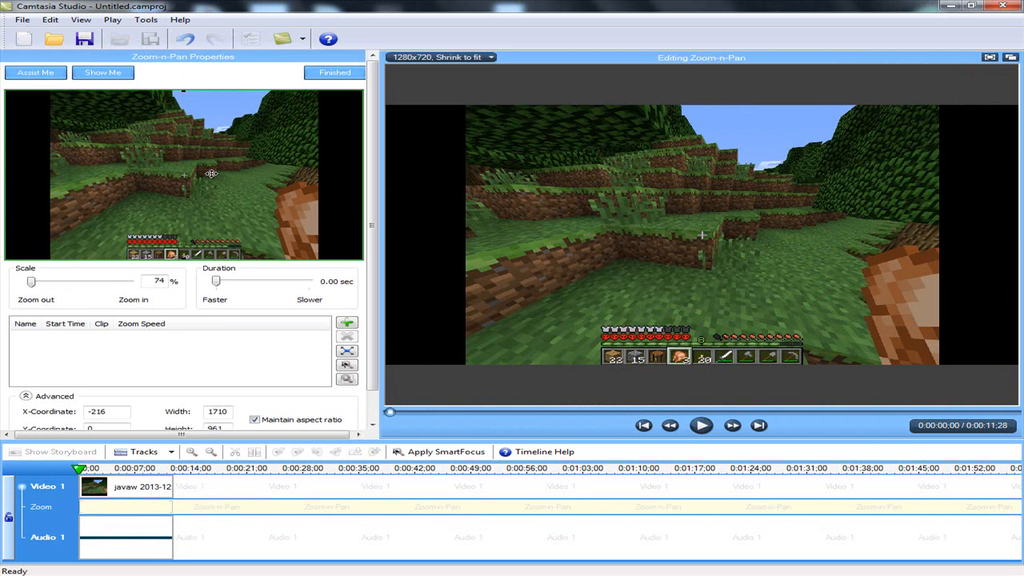
mouse_move(264, 179)
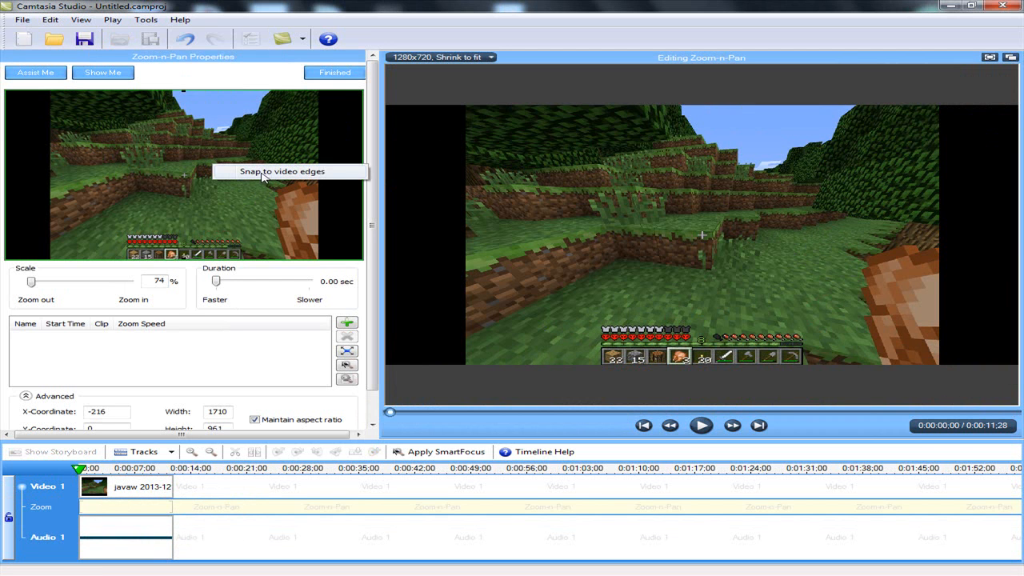
click(281, 171)
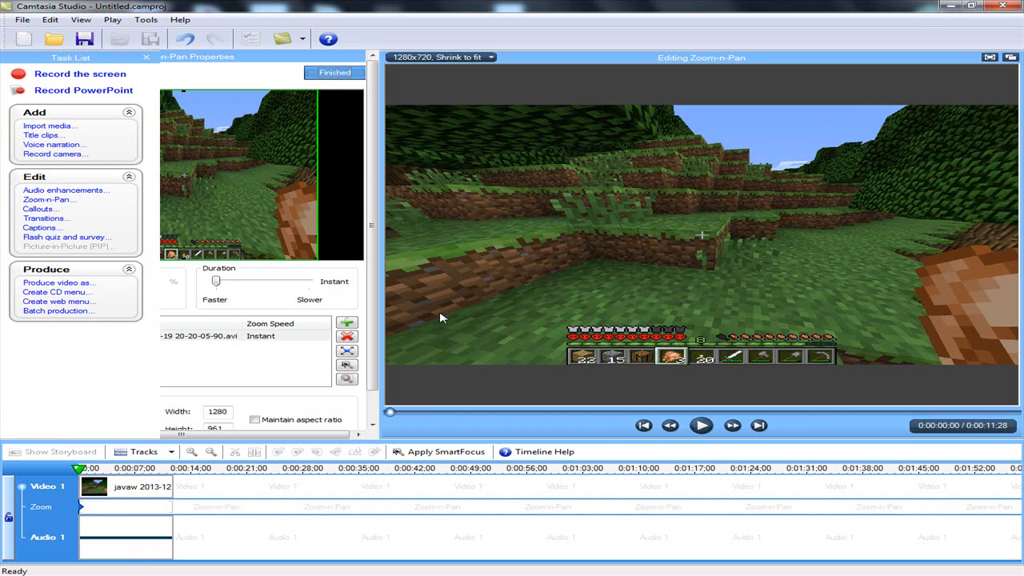
click(250, 38)
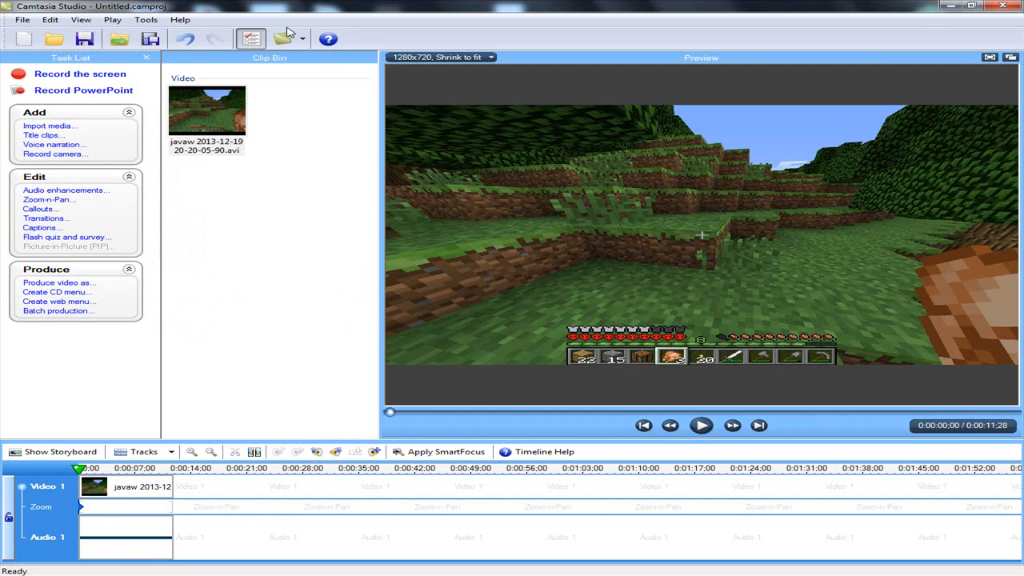
mouse_move(547, 304)
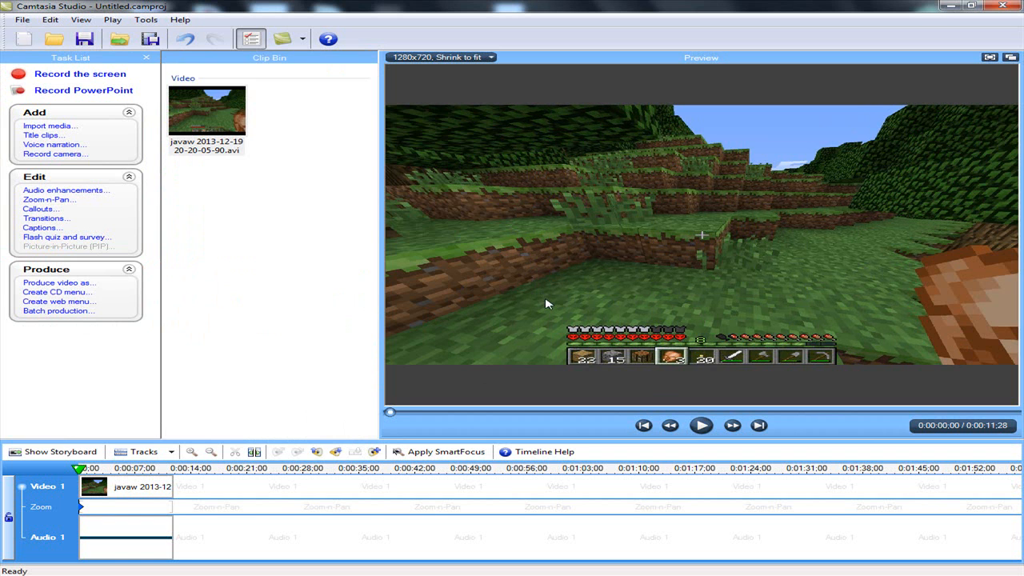
mouse_move(461, 370)
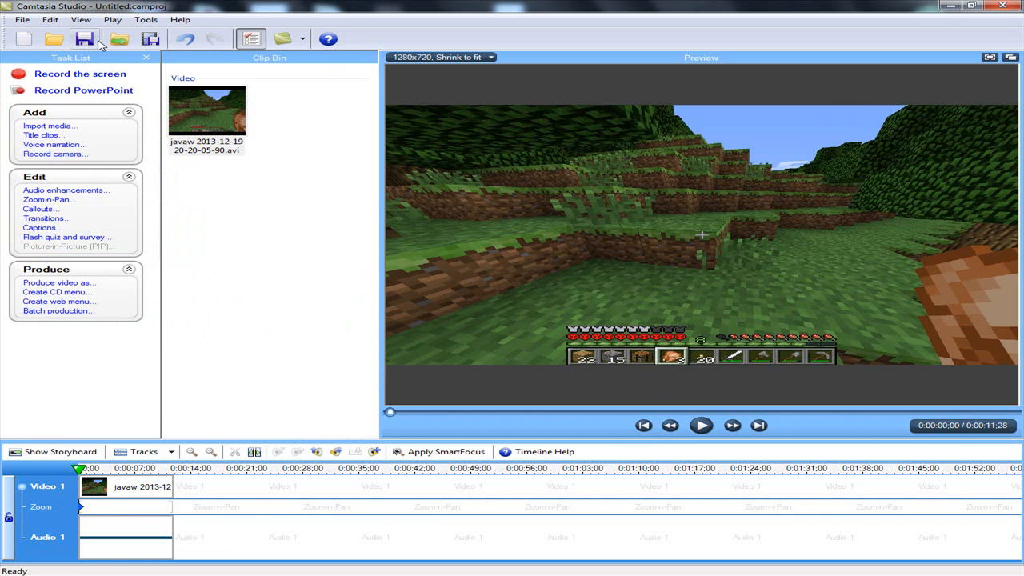
Start Produce video as... and continue with Custom production settings
click(58, 281)
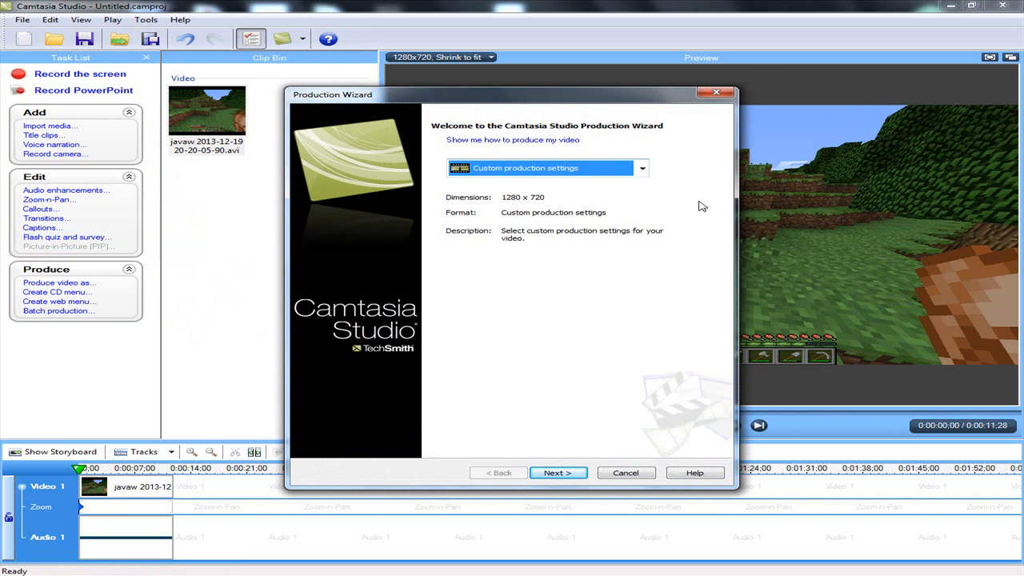
mouse_move(579, 194)
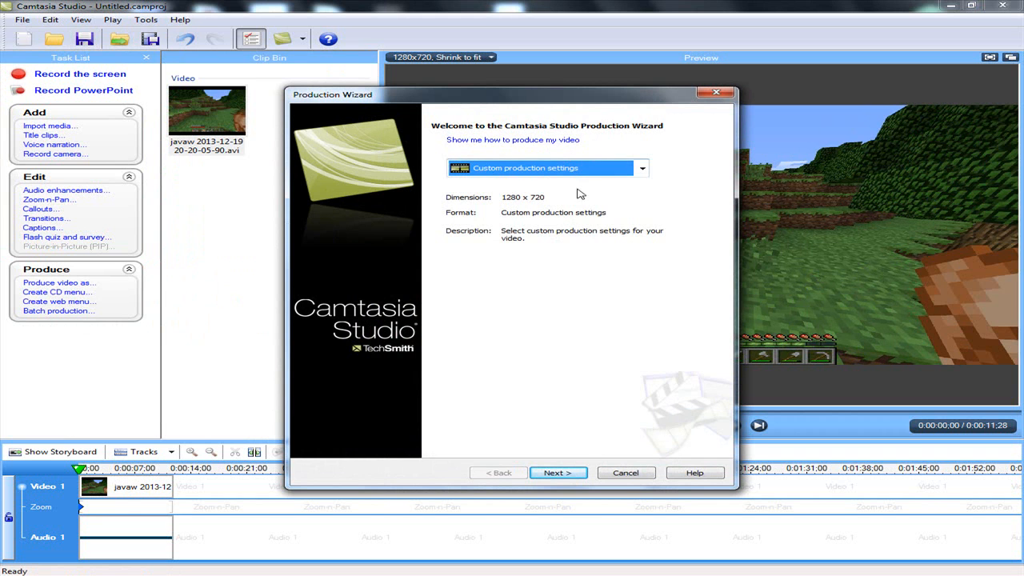
mouse_move(555, 244)
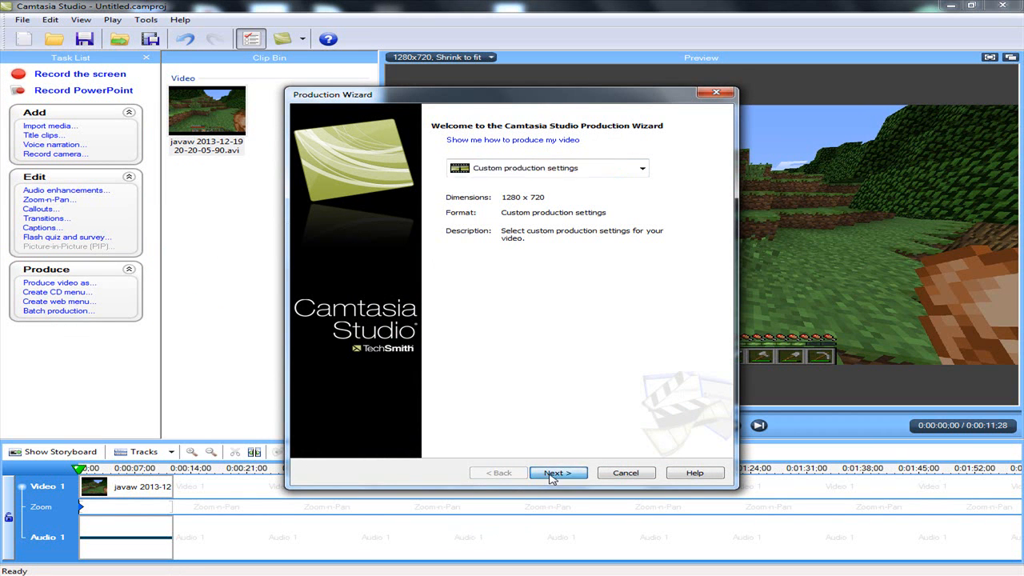
click(556, 472)
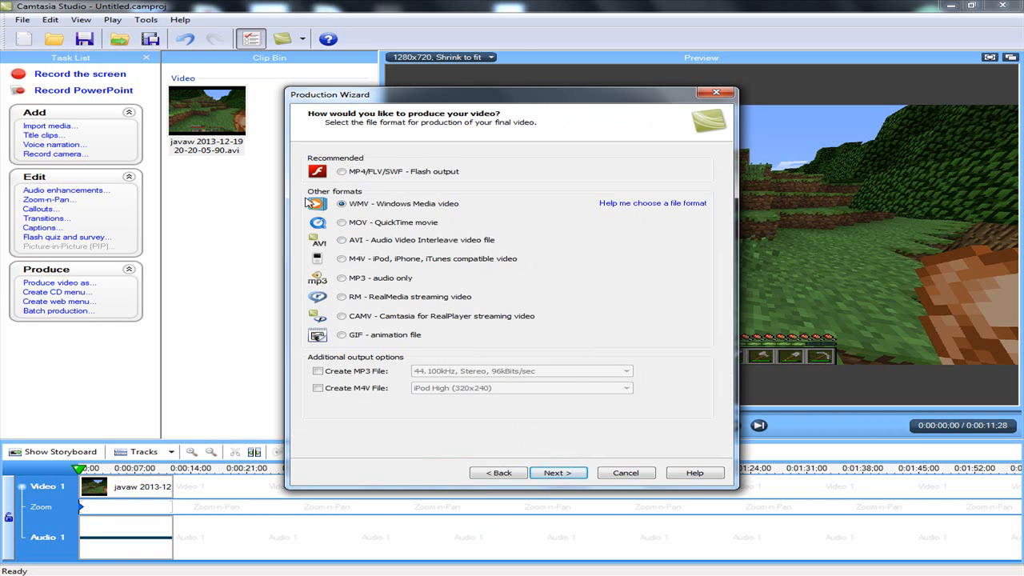
mouse_move(403, 275)
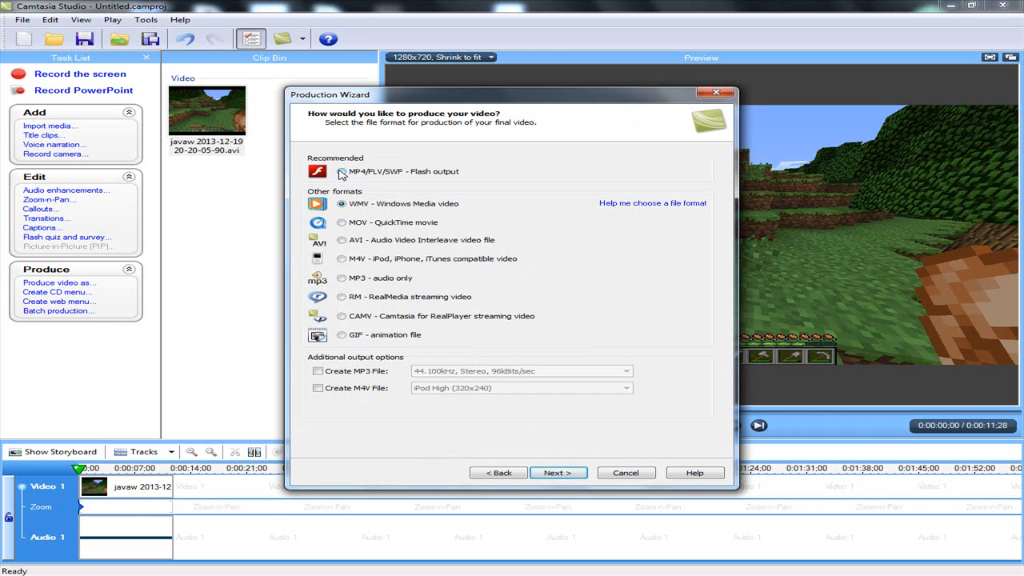
Select WMV - Windows Media video as the output format and continue to its encoding options
click(341, 171)
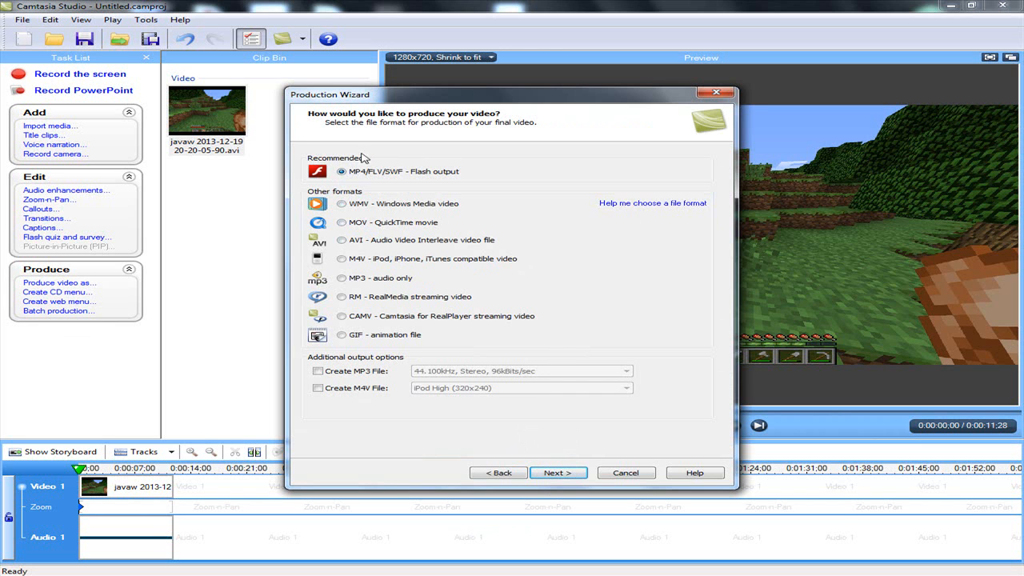
mouse_move(368, 179)
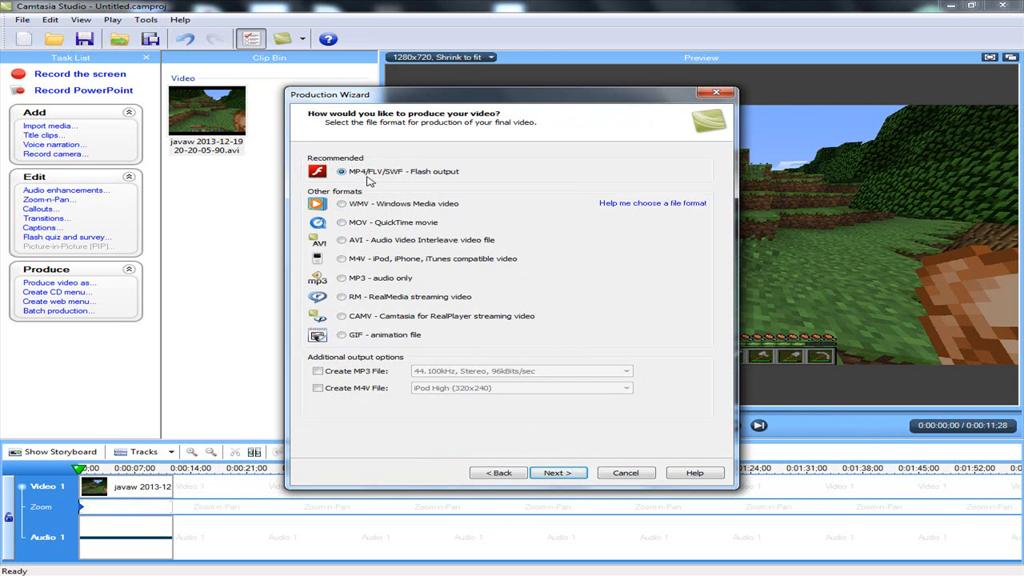
mouse_move(360, 206)
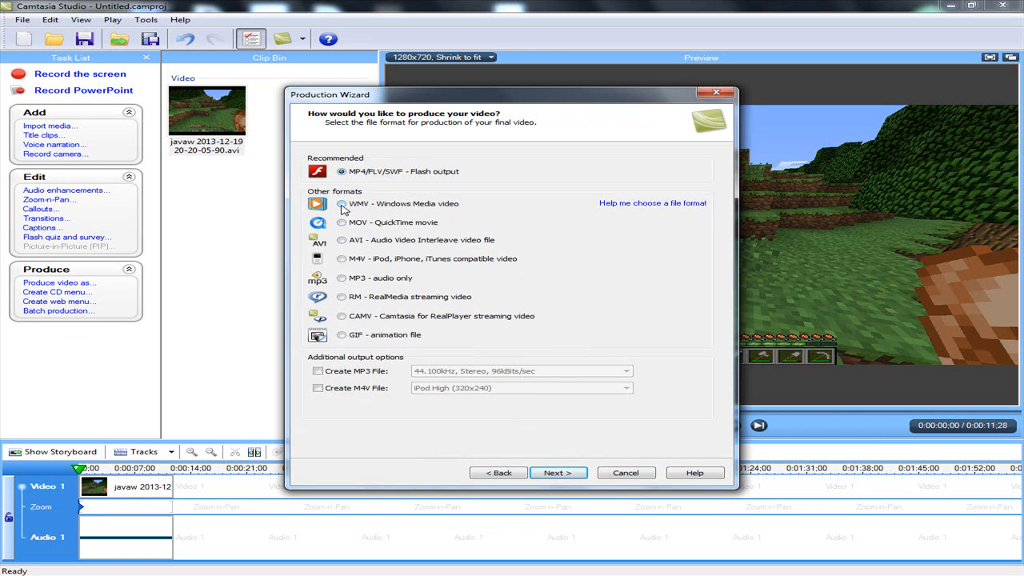
mouse_move(350, 243)
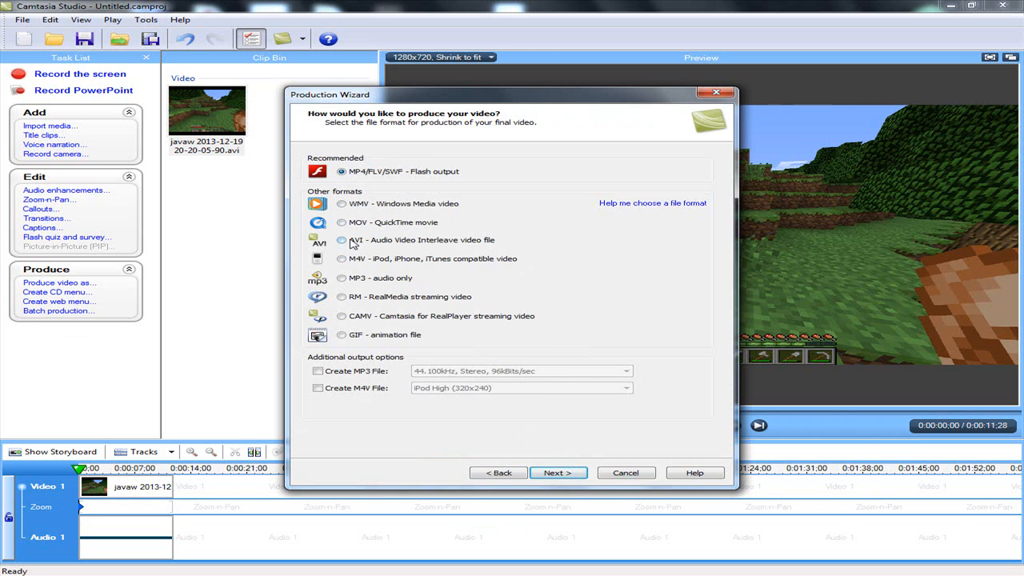
mouse_move(368, 210)
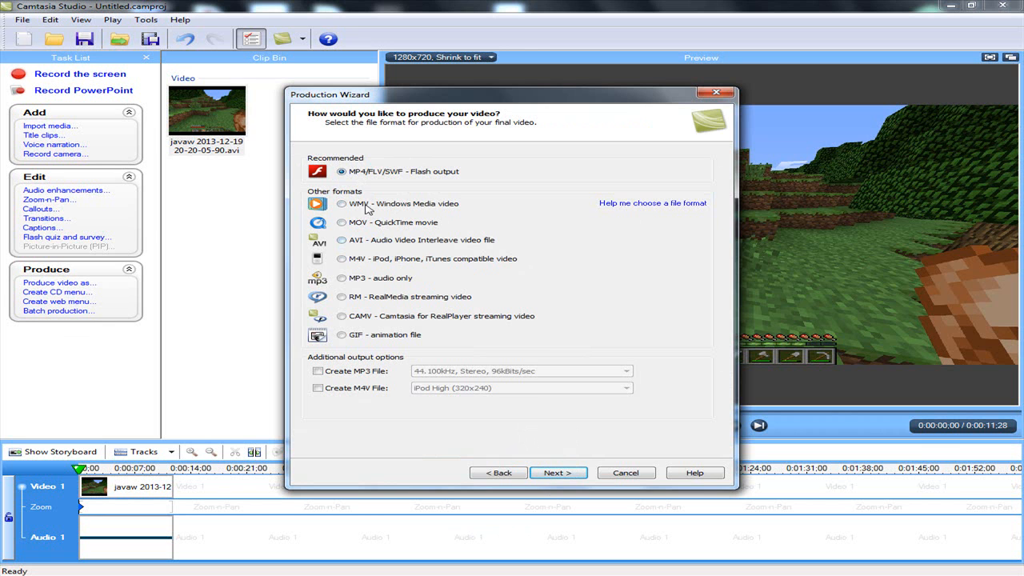
click(342, 203)
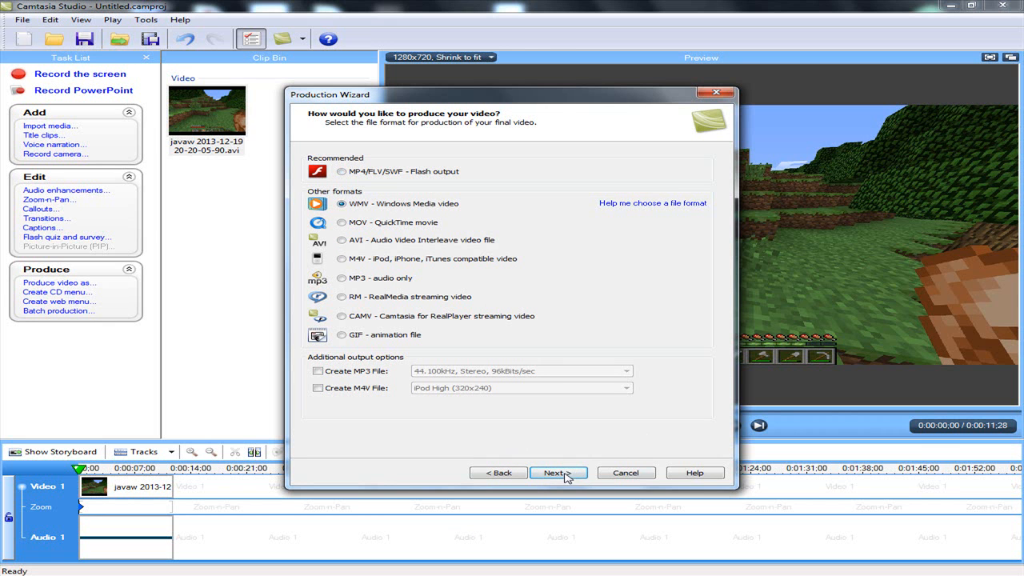
click(559, 474)
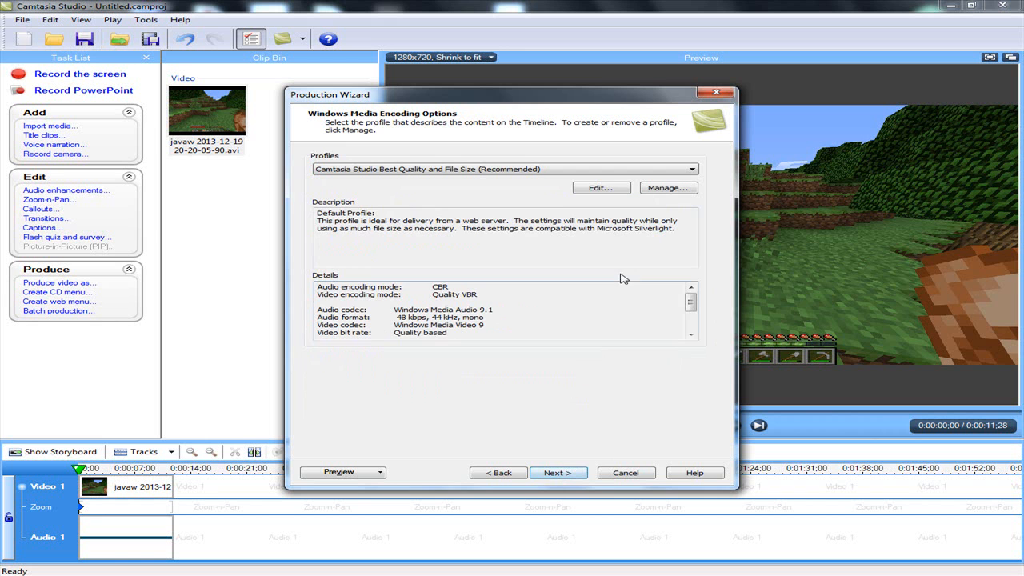
Keep the Best Quality and File Size (Recommended) profile and the 1280x720 size, continuing past video options
click(691, 170)
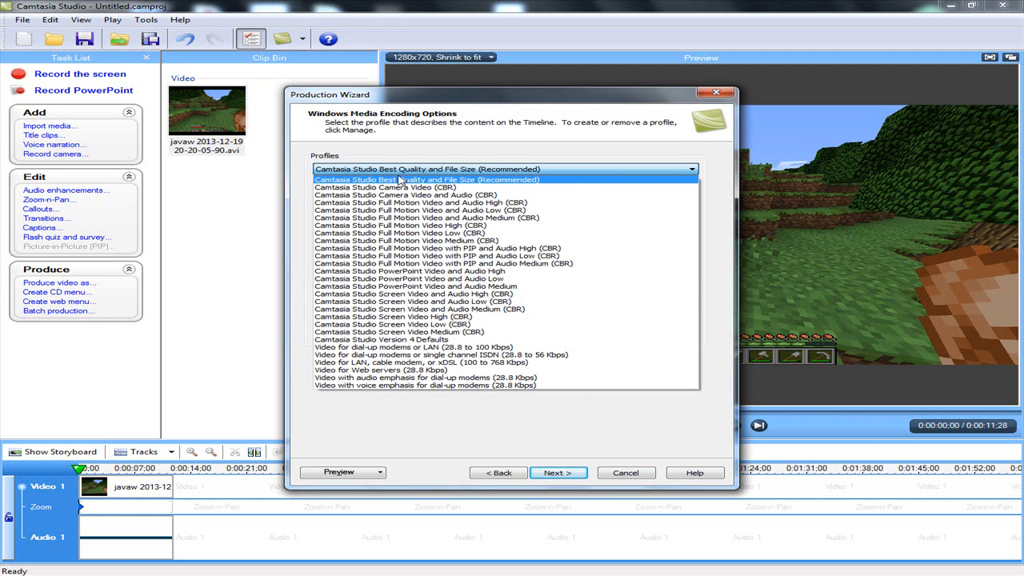
mouse_move(446, 185)
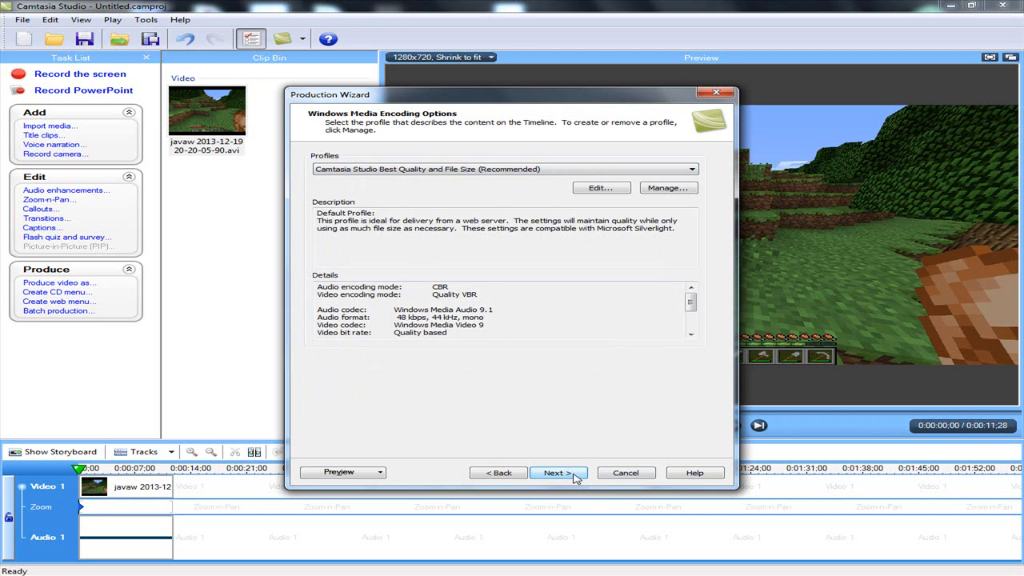
click(556, 474)
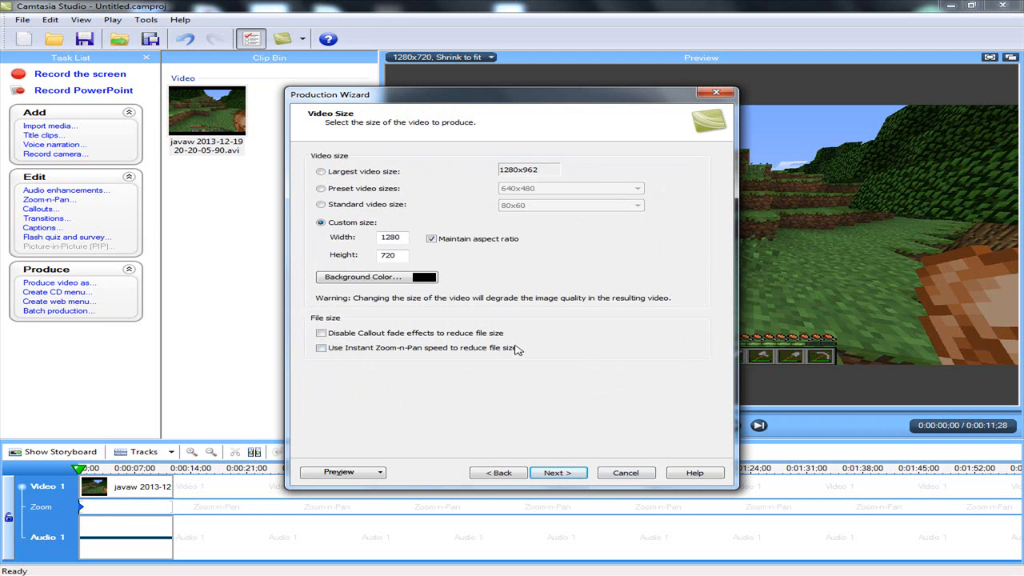
click(391, 236)
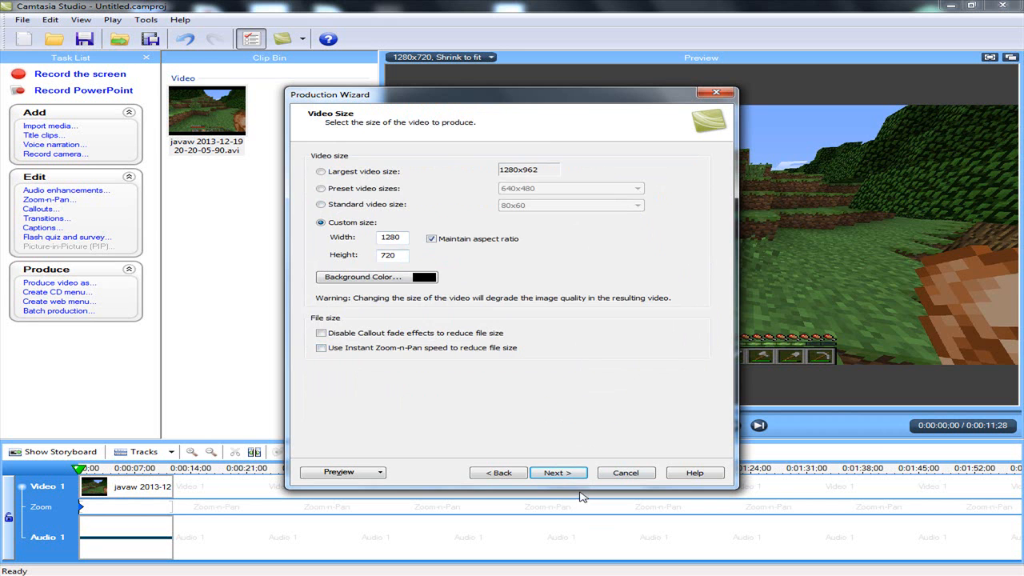
click(556, 474)
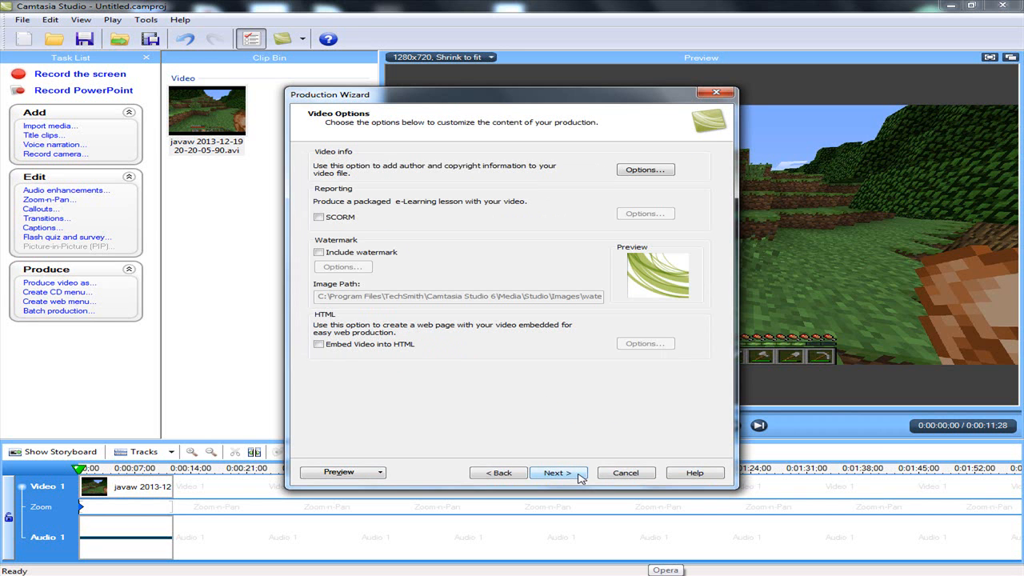
click(556, 474)
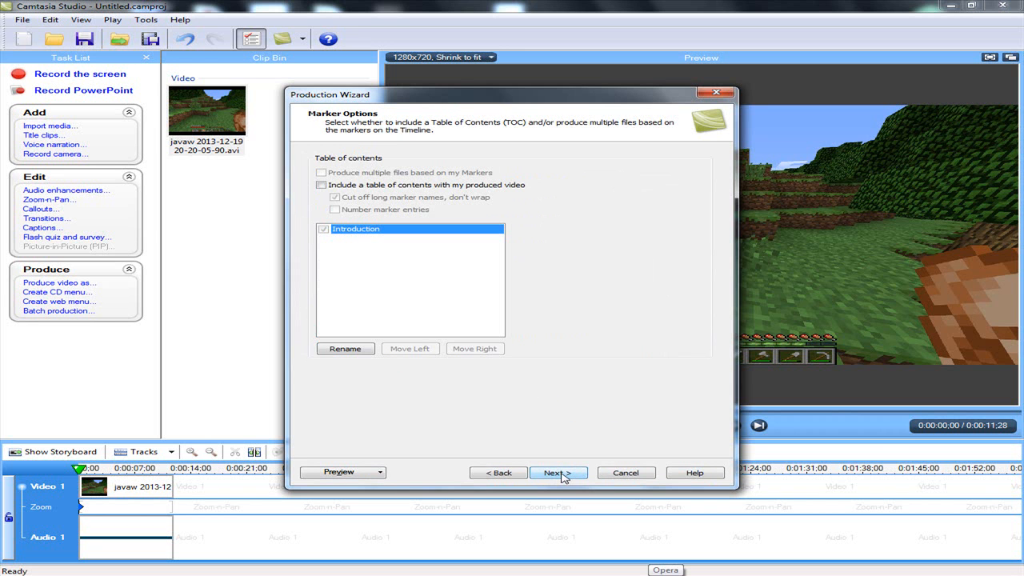
Skip marker options and name the production 'name', saving to the desktop
click(557, 473)
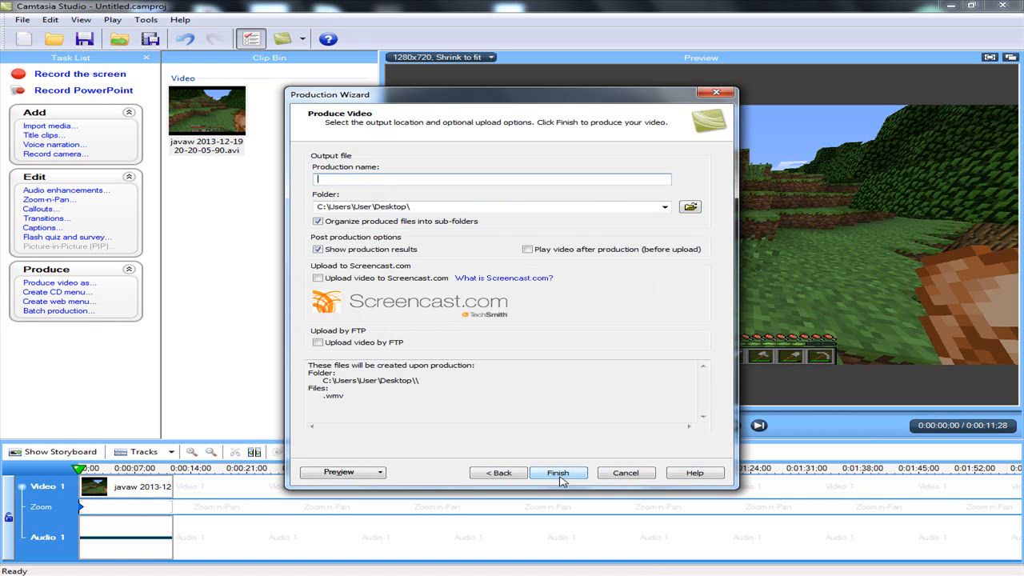
text(name)
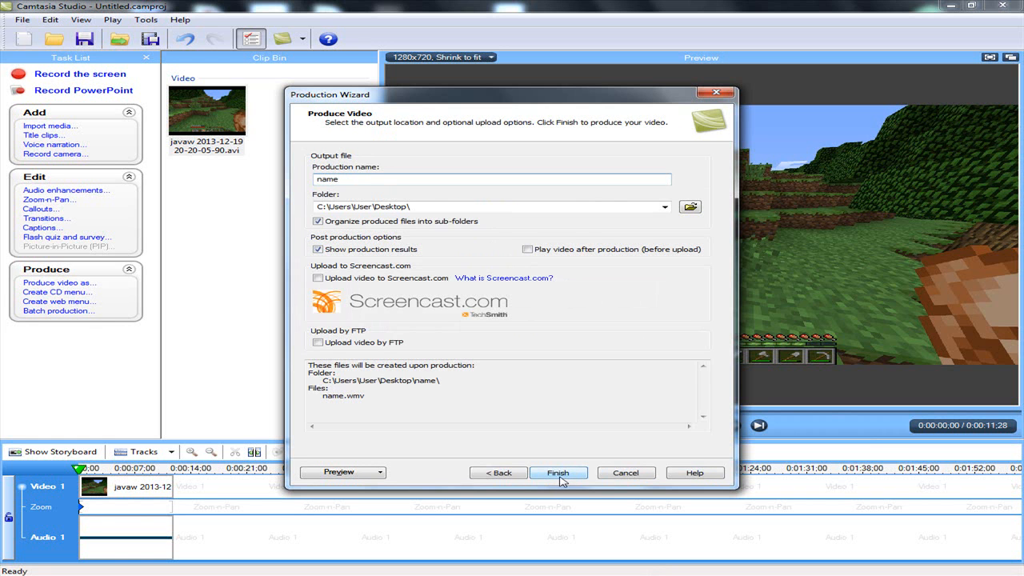